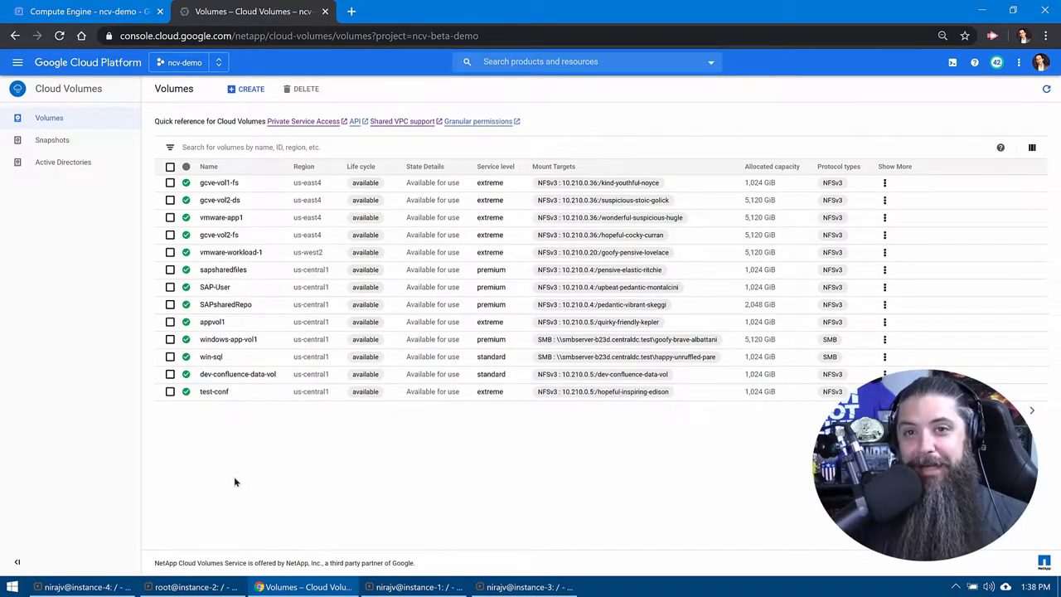
Select the dev-confluence-data-vol volume to view its NFSv3 mount instructions
left_click(169, 375)
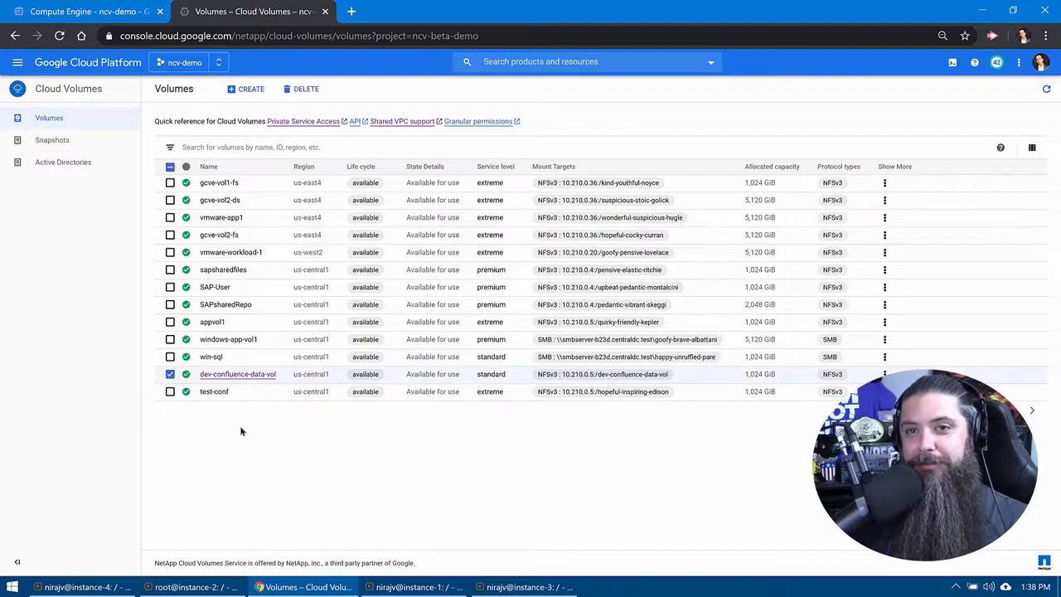
mouse_move(222, 424)
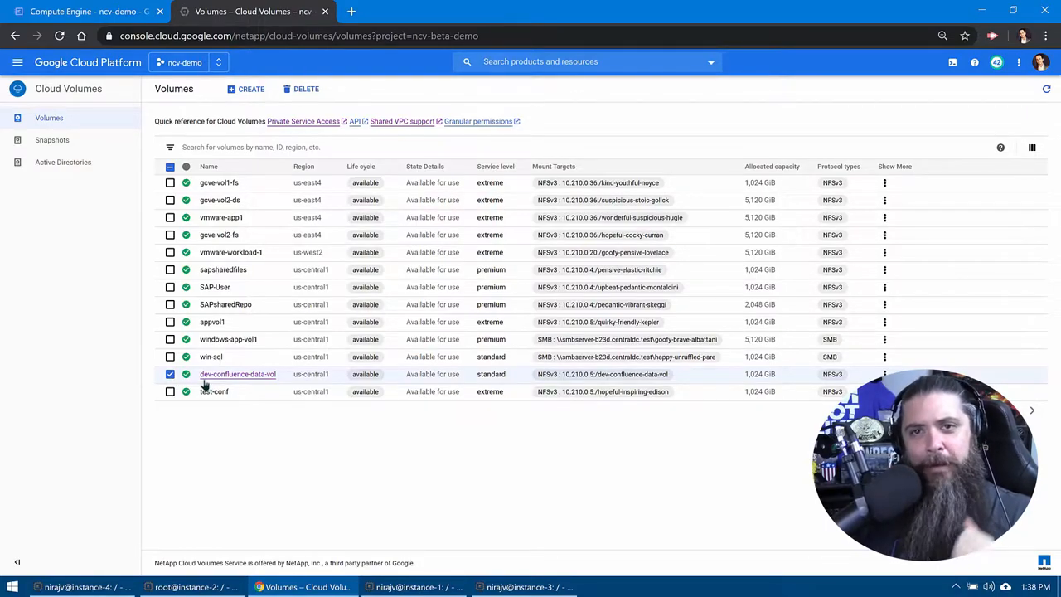
mouse_move(606, 484)
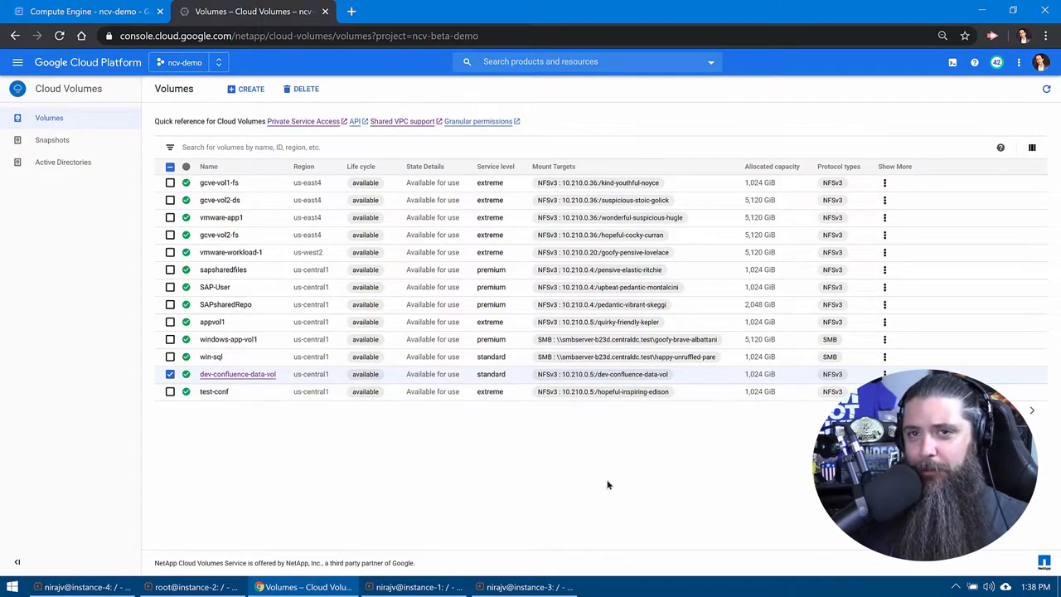
mouse_move(786, 451)
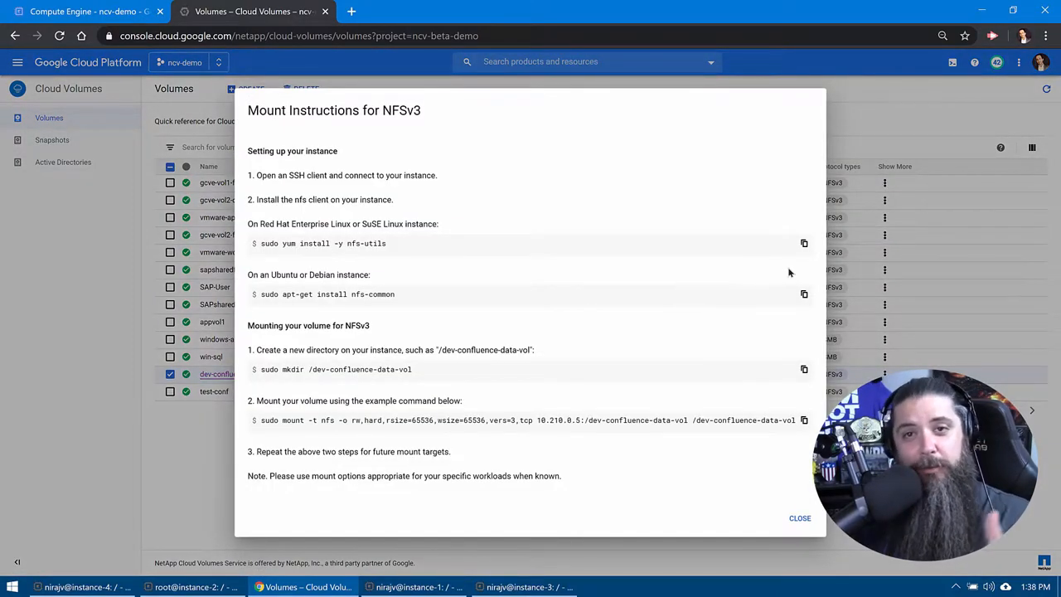
On instance-2, create /dev-confluence-data-vol with sudo mkdir and copy the example mount command
left_click(803, 368)
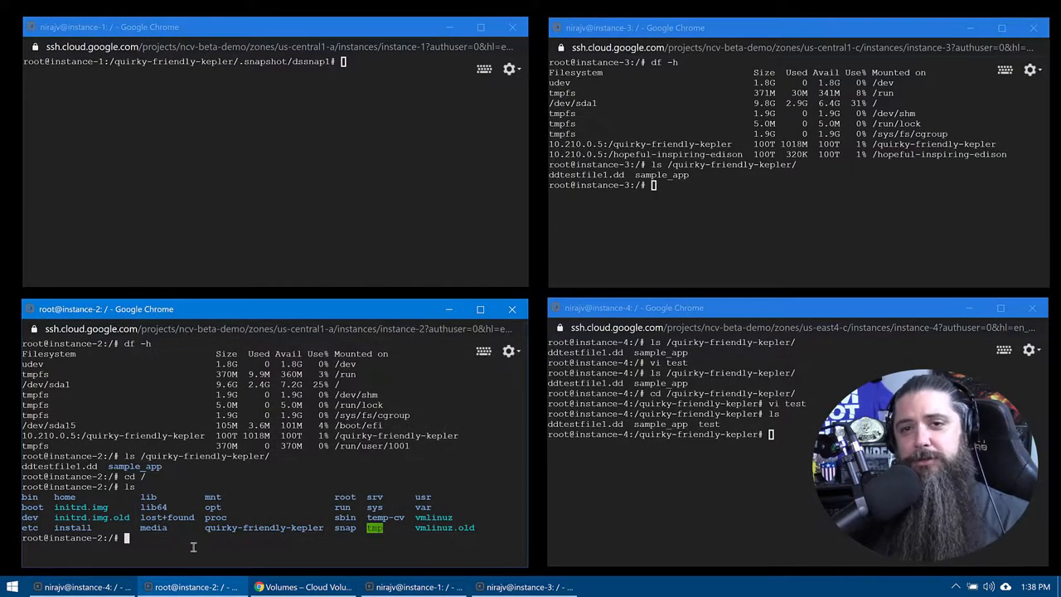
type("sudo mkdir /dev-confluence-data-vol")
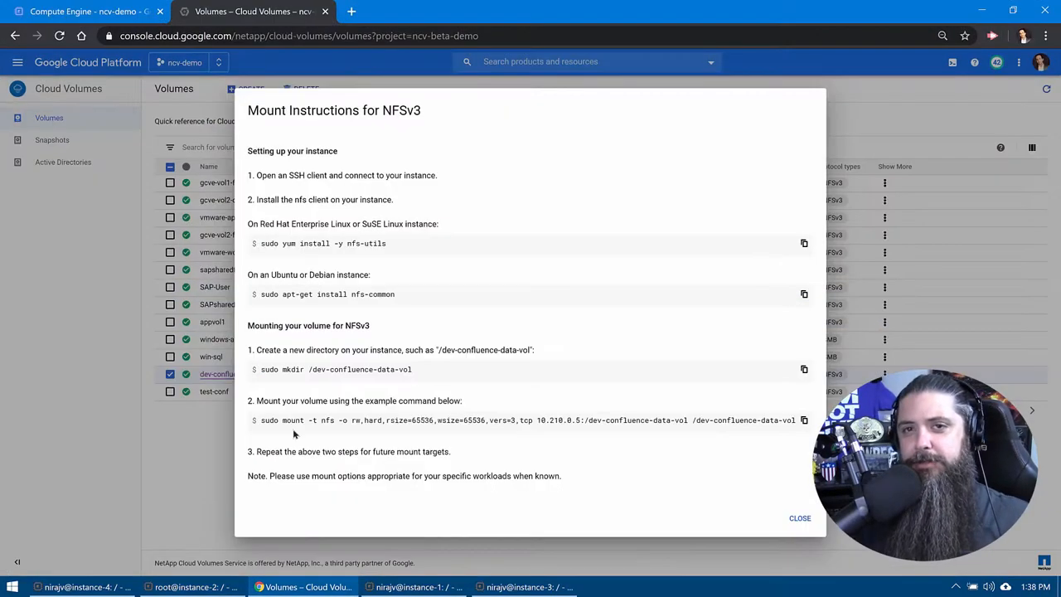
left_click(802, 420)
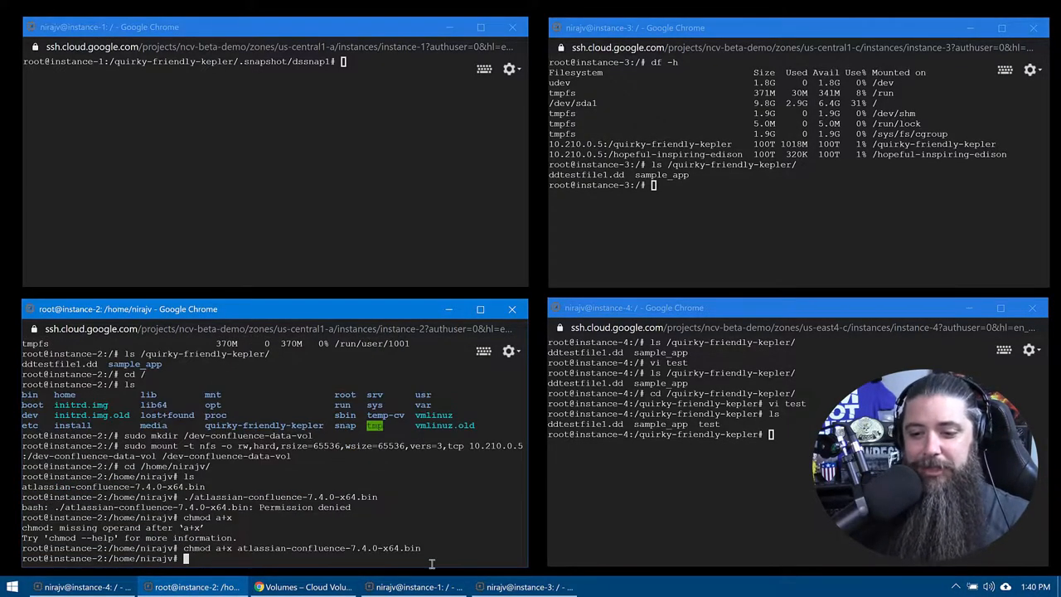
Launch ./atlassian-confluence-7.4.0-x64.bin and choose option 2, Custom Install
type("./atlassian-confluence-7.4.0-x64.bin")
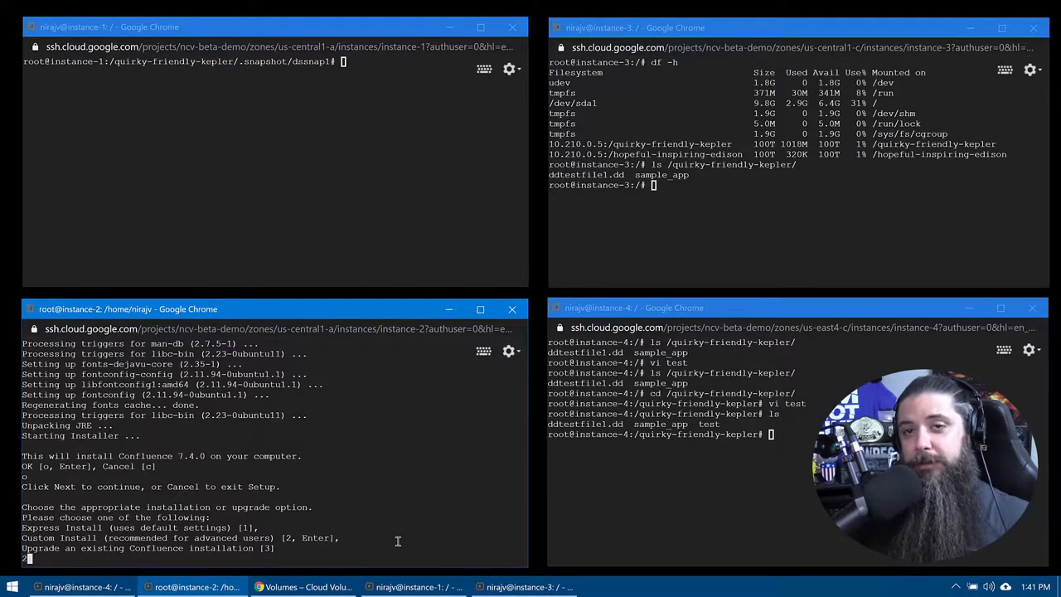
type("2")
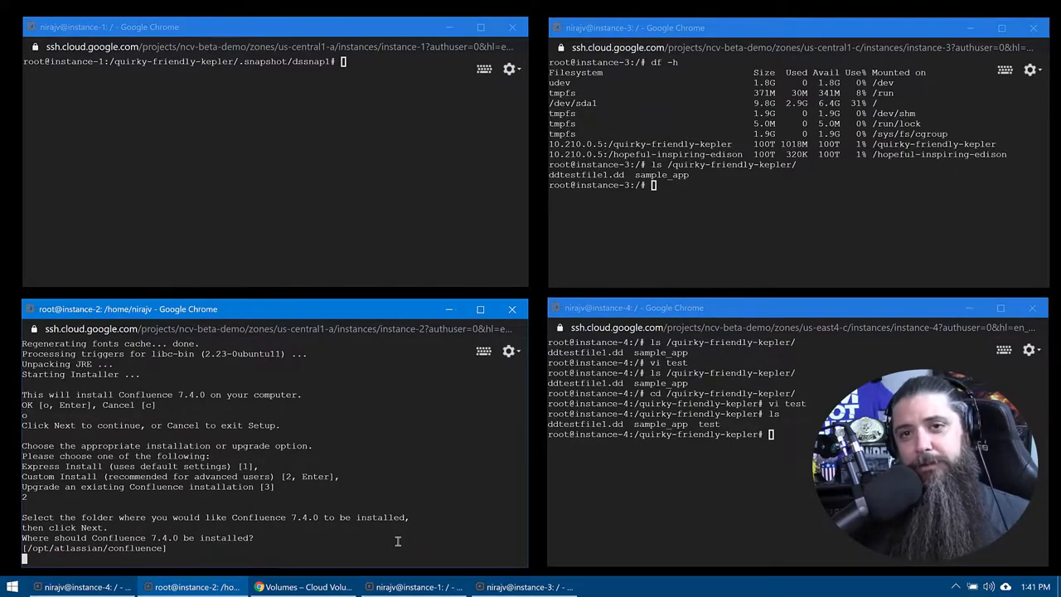
Accept the default install folder, set data location /dev-confluence-data-vol, install as service and start Confluence
key("Return")
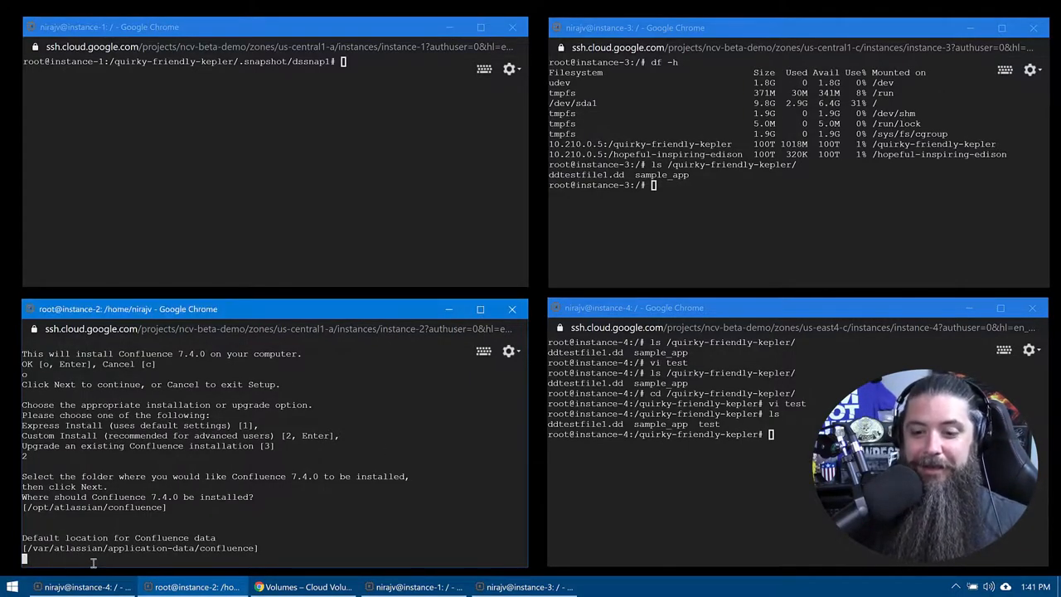
type("/dev-confluence-data-vol")
type("1")
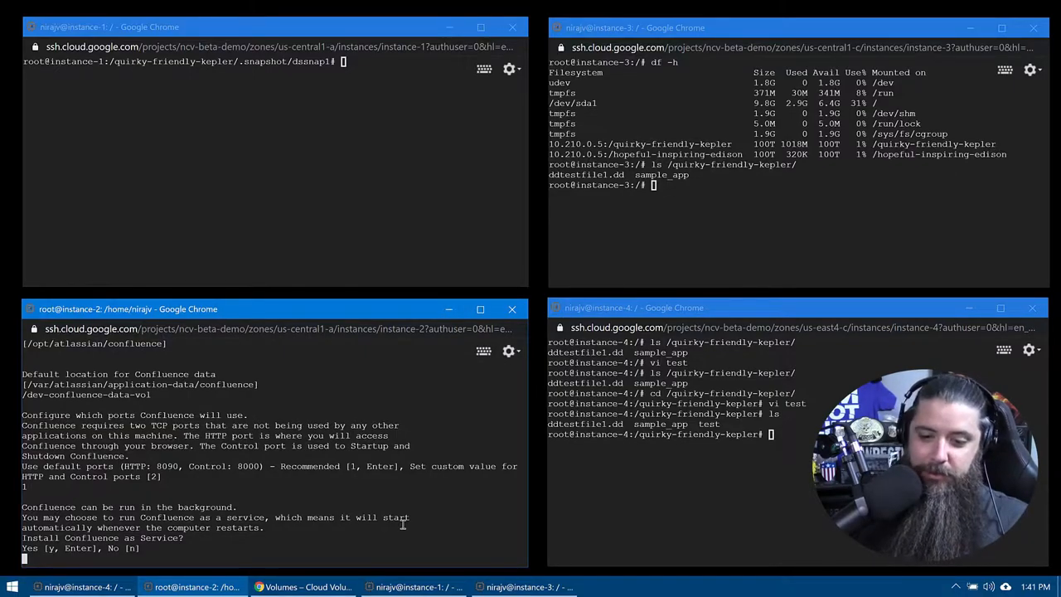
type("y")
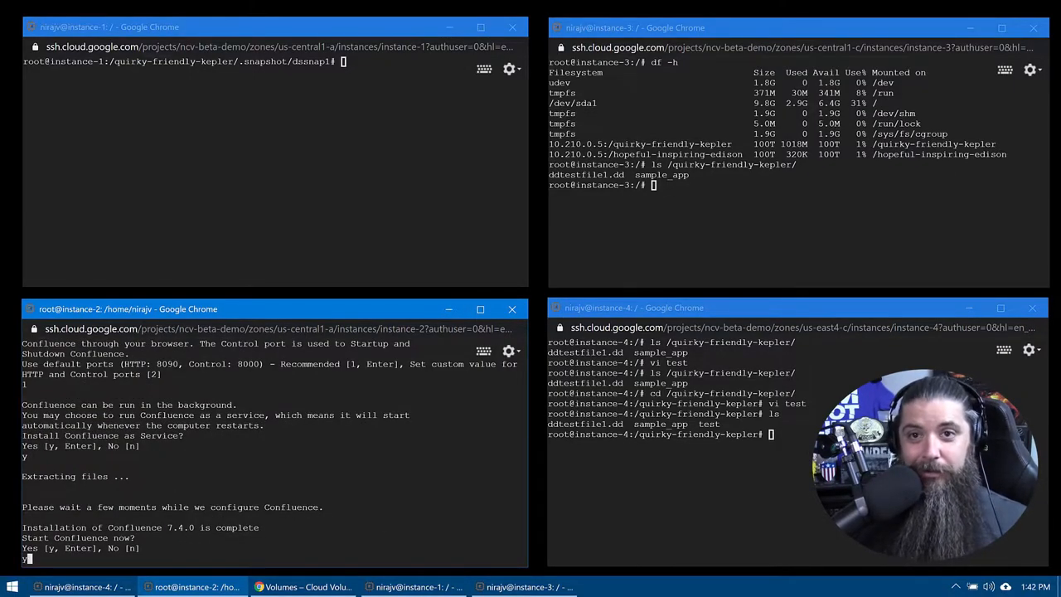
key("enter")
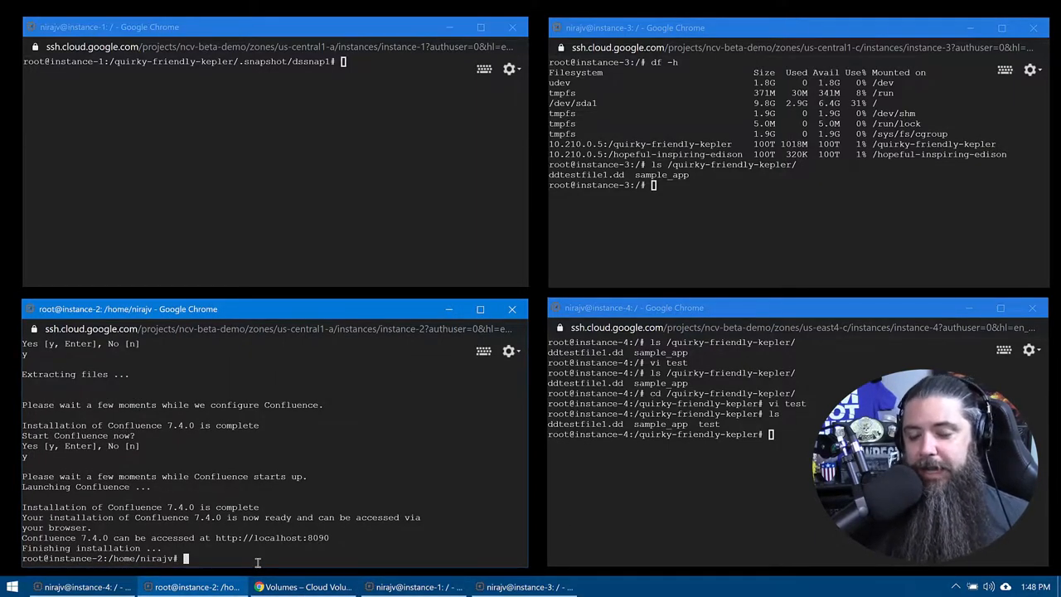
Review confluence-init.properties in nano, then change into /dev-confluence-data-vol
type("nano /opt/atlassian/confluence/confluence/WEB-INF/classes/confluence-init.properties")
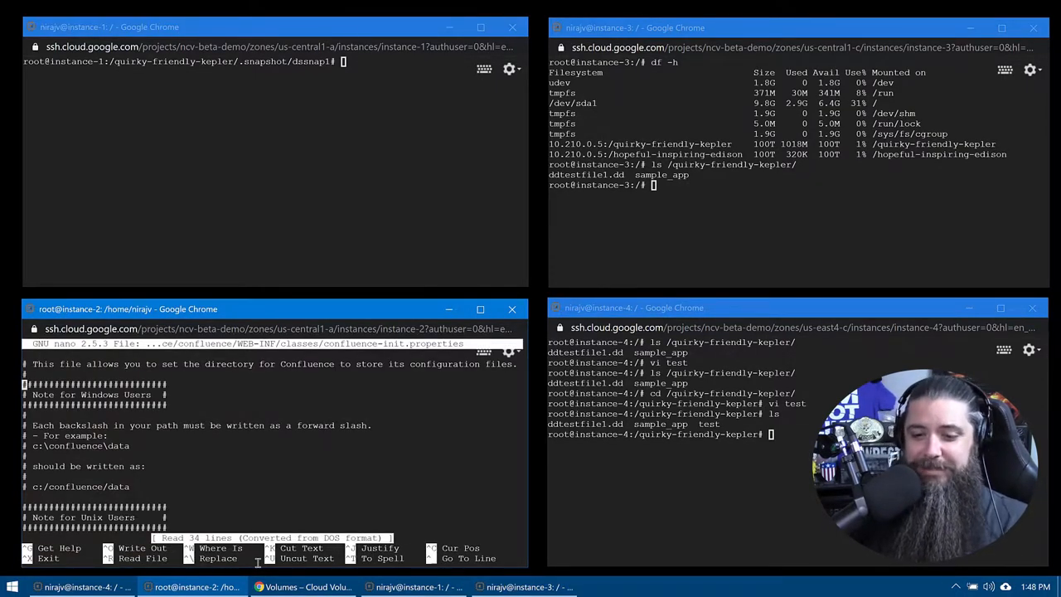
scroll("down", 3)
type("df -h")
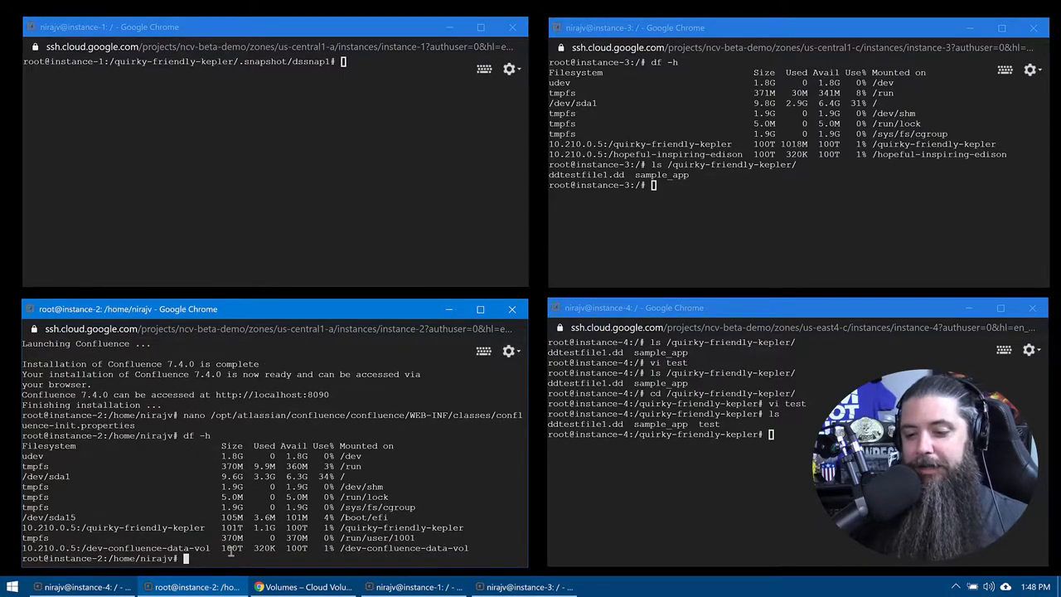
type("cd /dev-confluence-data-vol/")
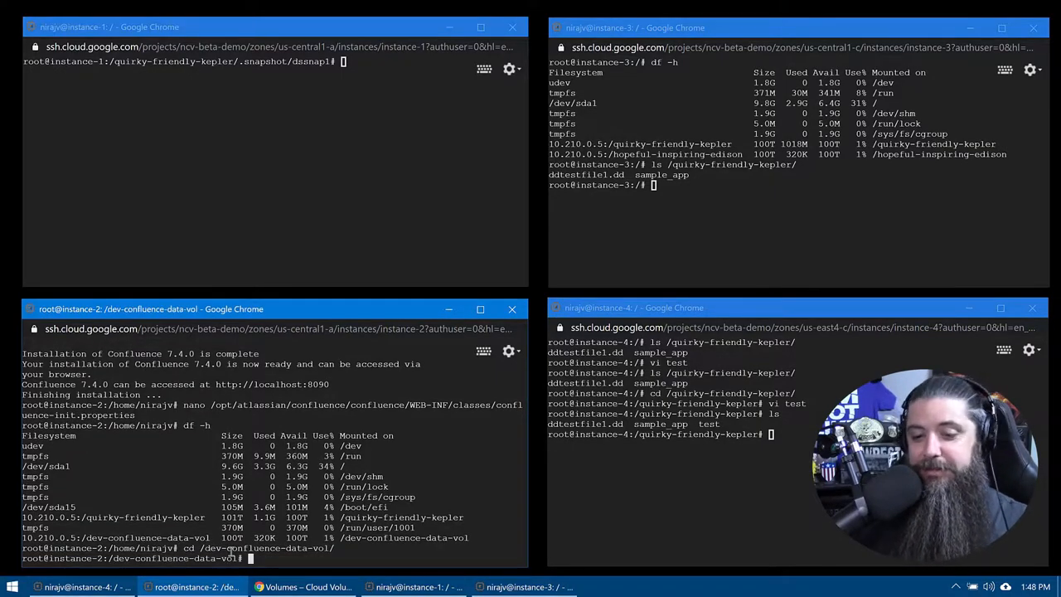
key("Return")
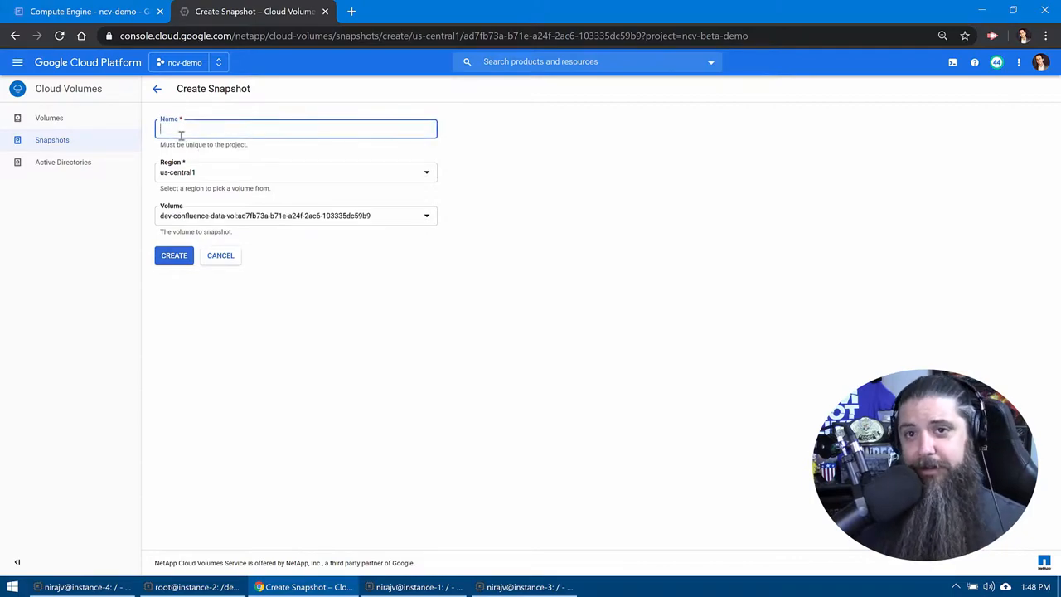
Name the snapshot prod-snap-promote and create it
type("prod-snap-promote")
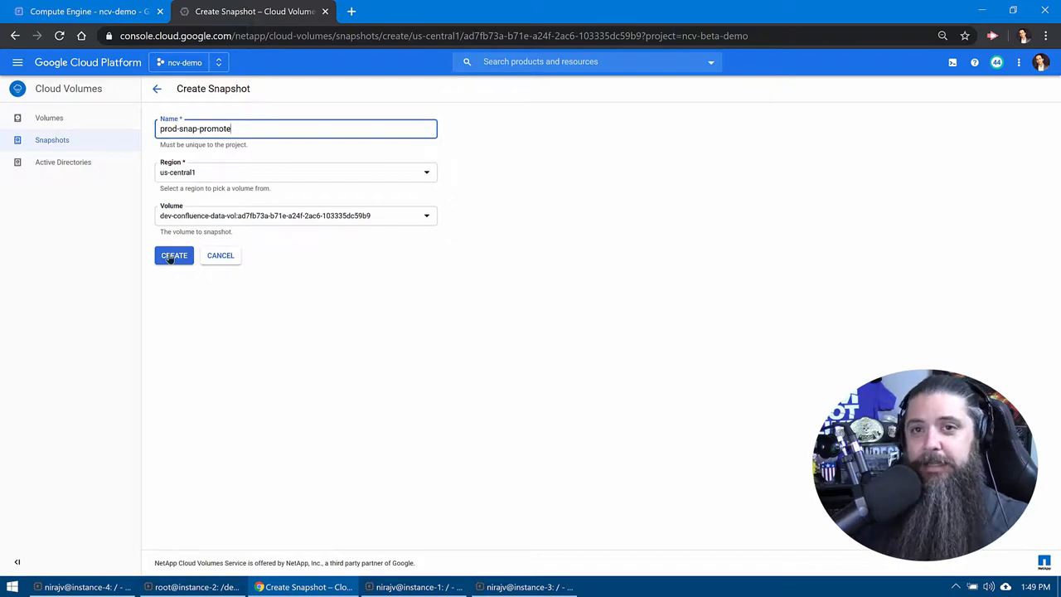
left_click(172, 255)
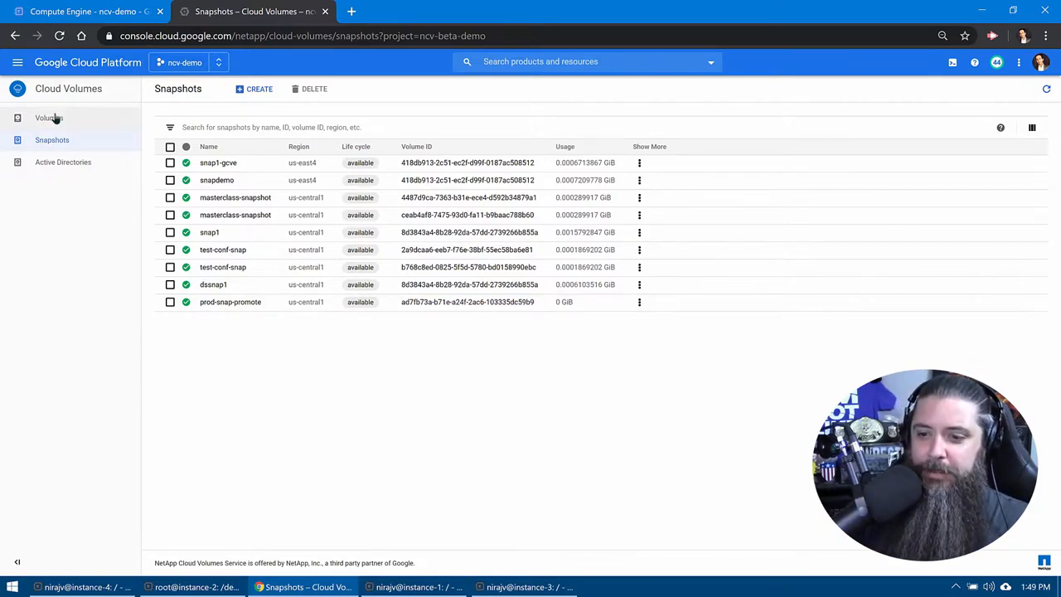
Start a new volume named prod-confluence-data in region us-central1
left_click(48, 118)
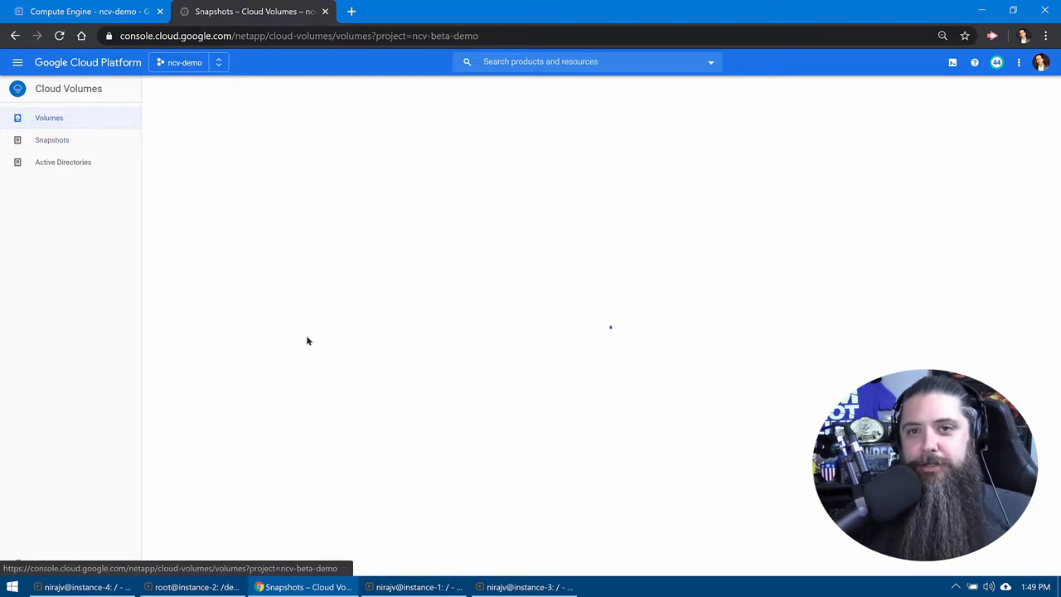
left_click(49, 118)
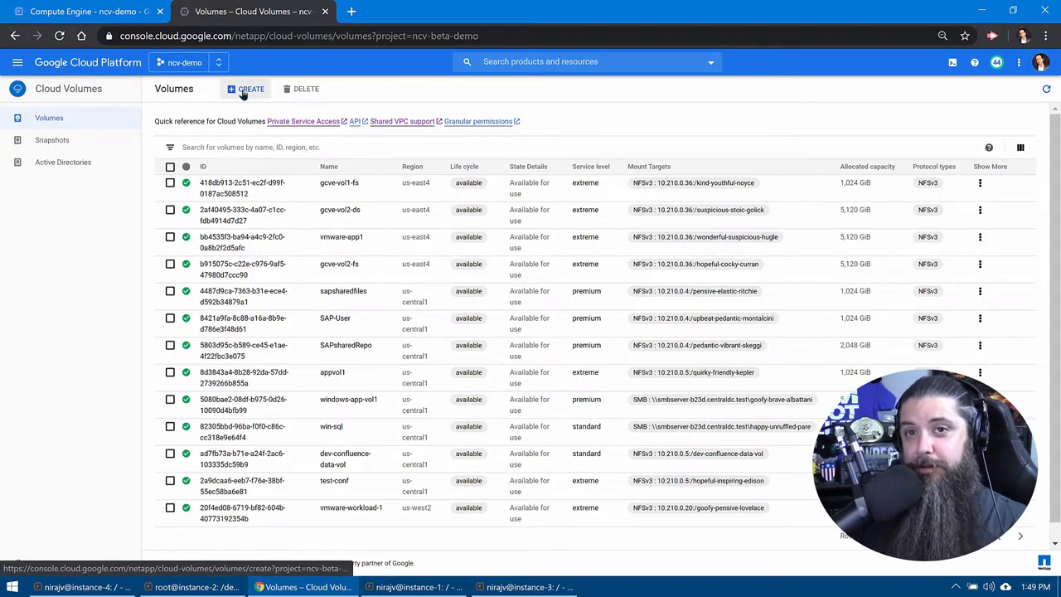
left_click(246, 89)
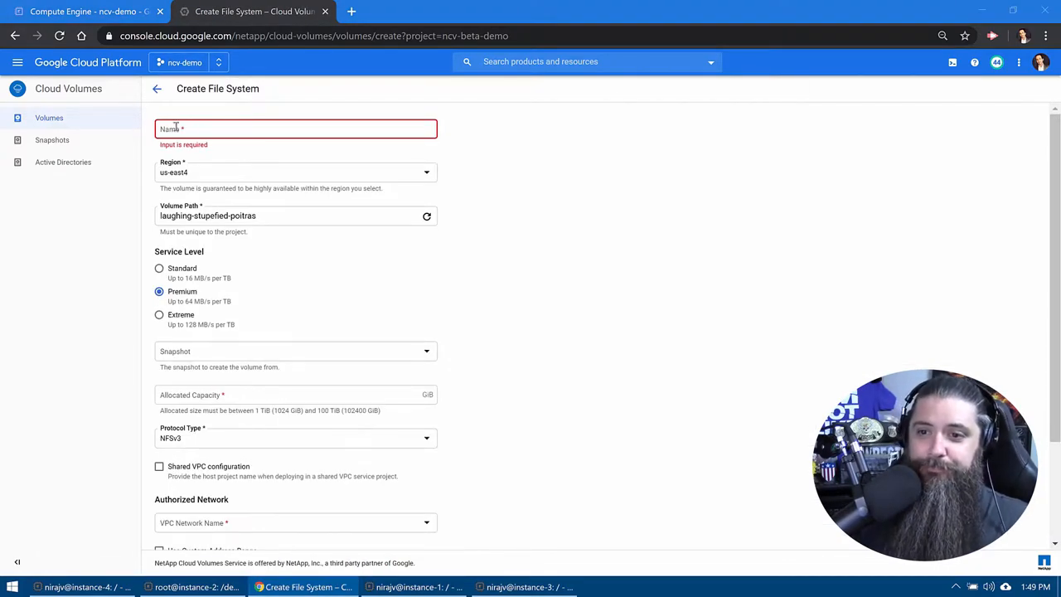
type("prod-1")
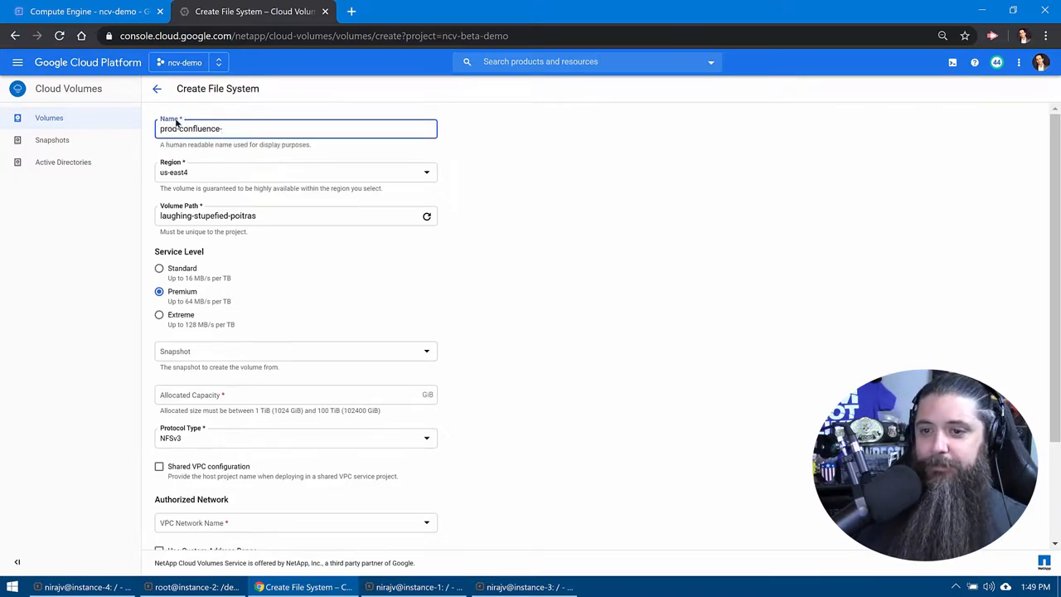
type("daq")
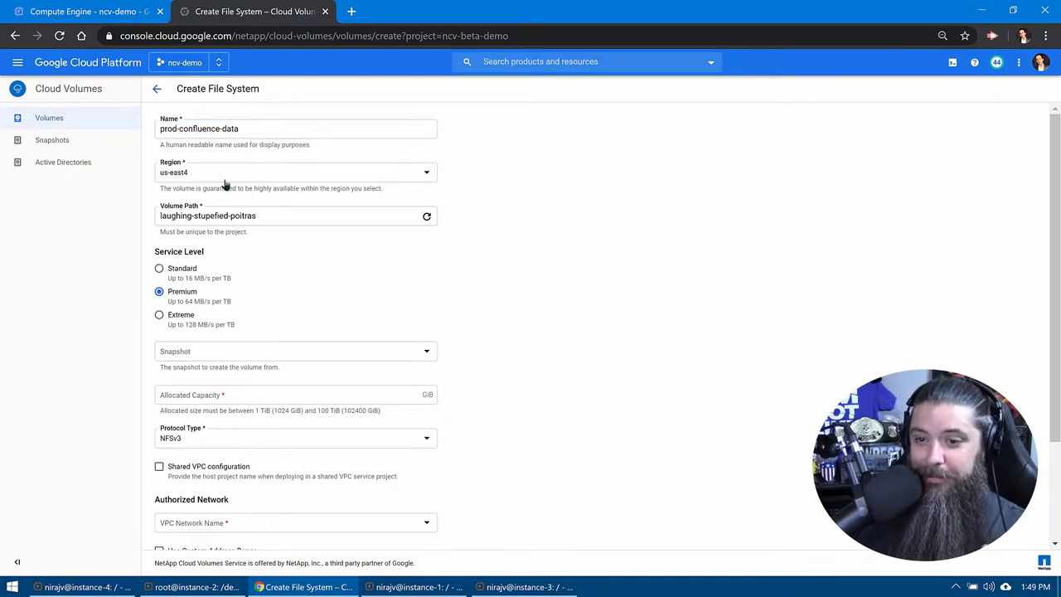
left_click(295, 171)
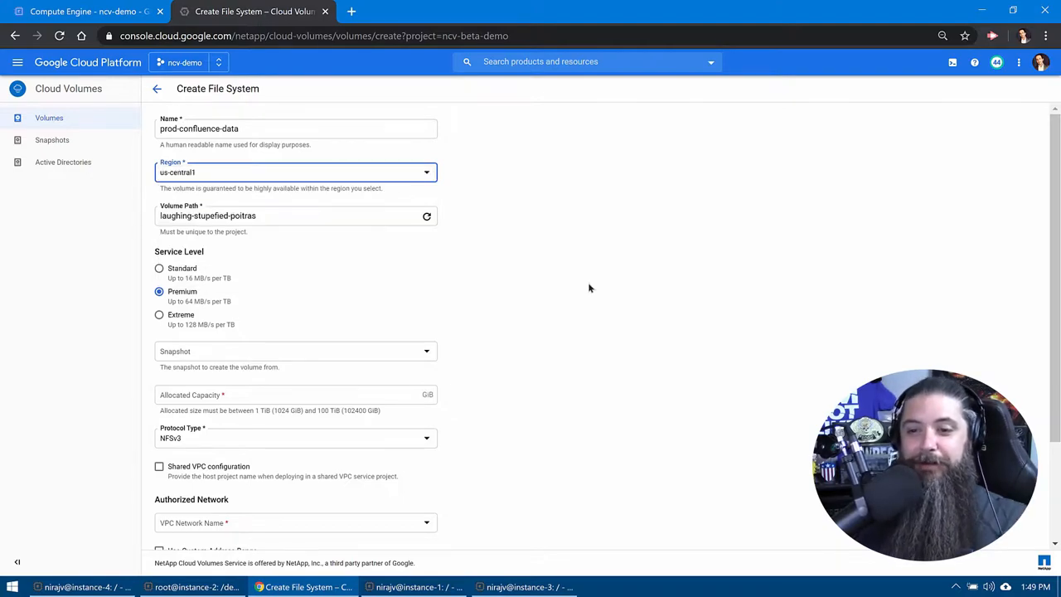
Set Extreme service level, source snapshot prod-snap-promote and allocated capacity 5120 GiB
left_click(428, 215)
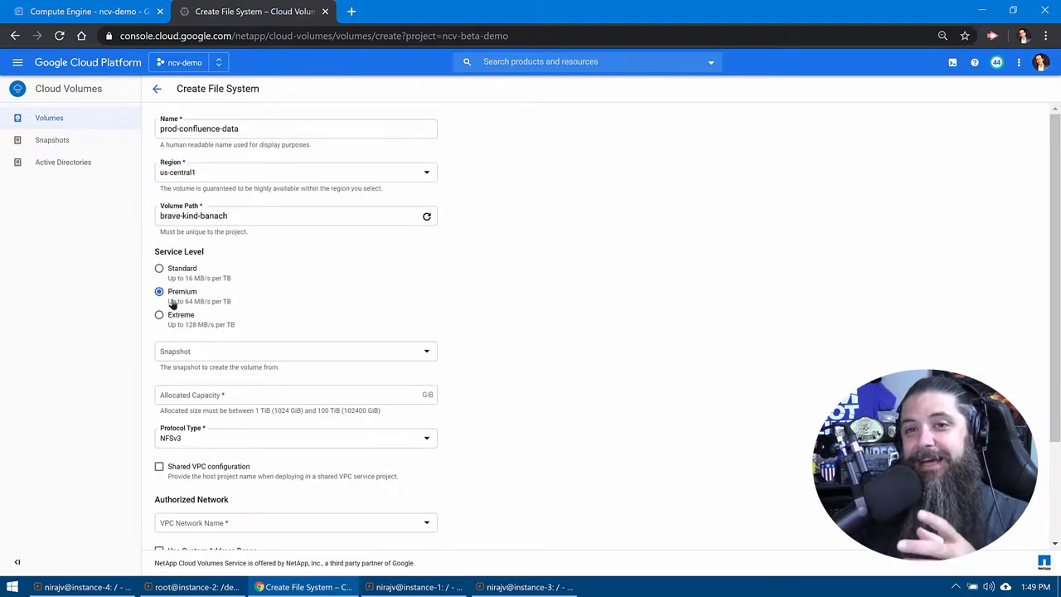
mouse_move(172, 302)
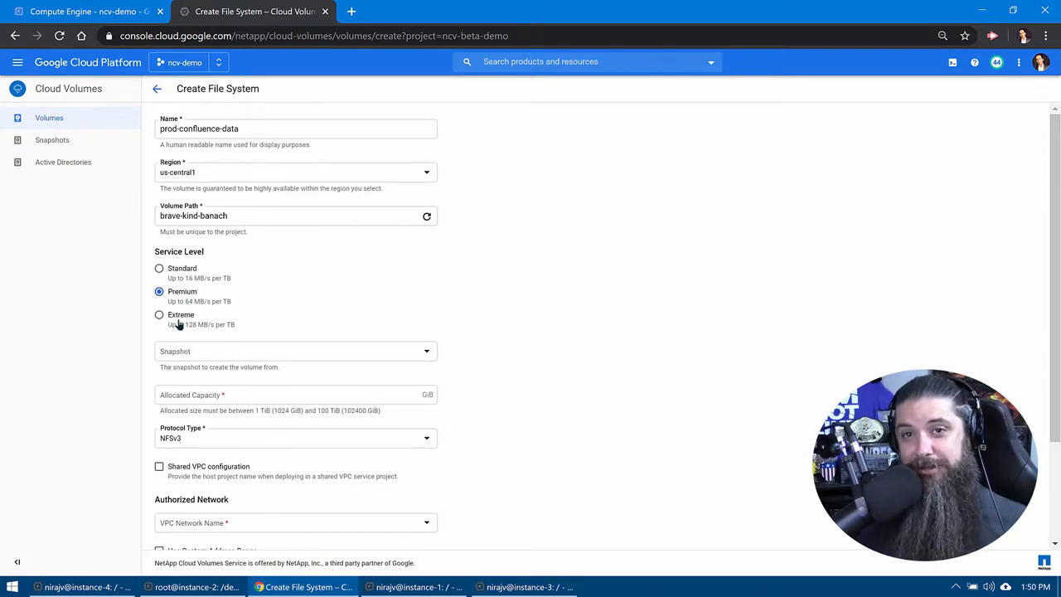
left_click(295, 352)
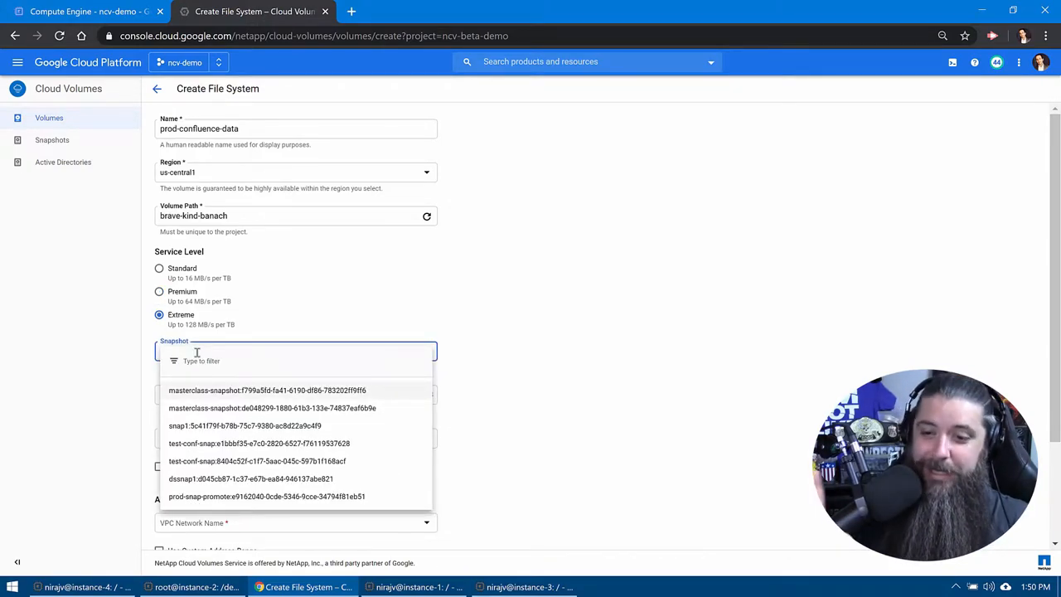
mouse_move(207, 501)
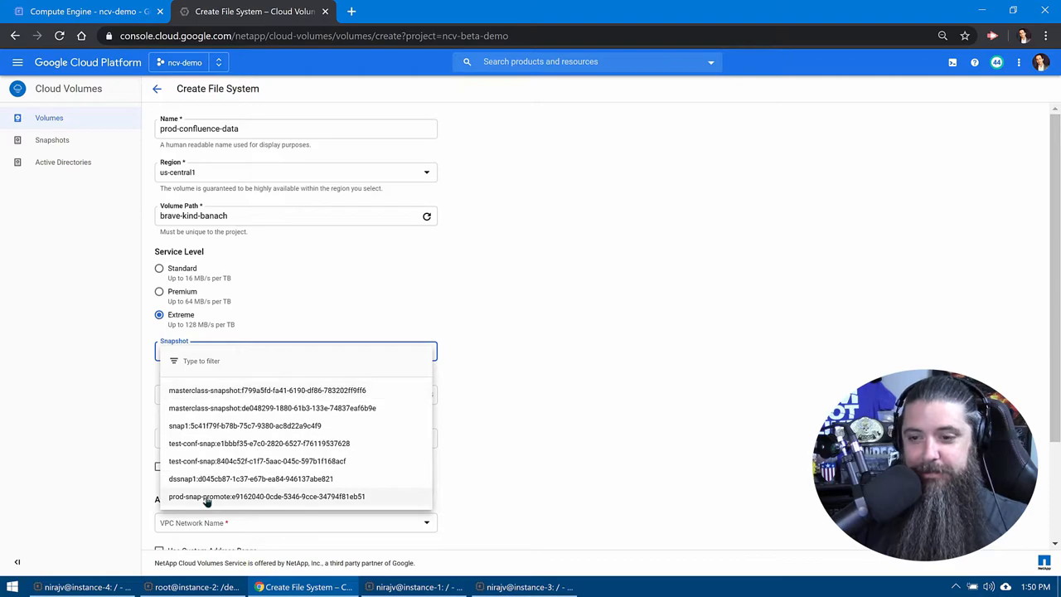
left_click(266, 496)
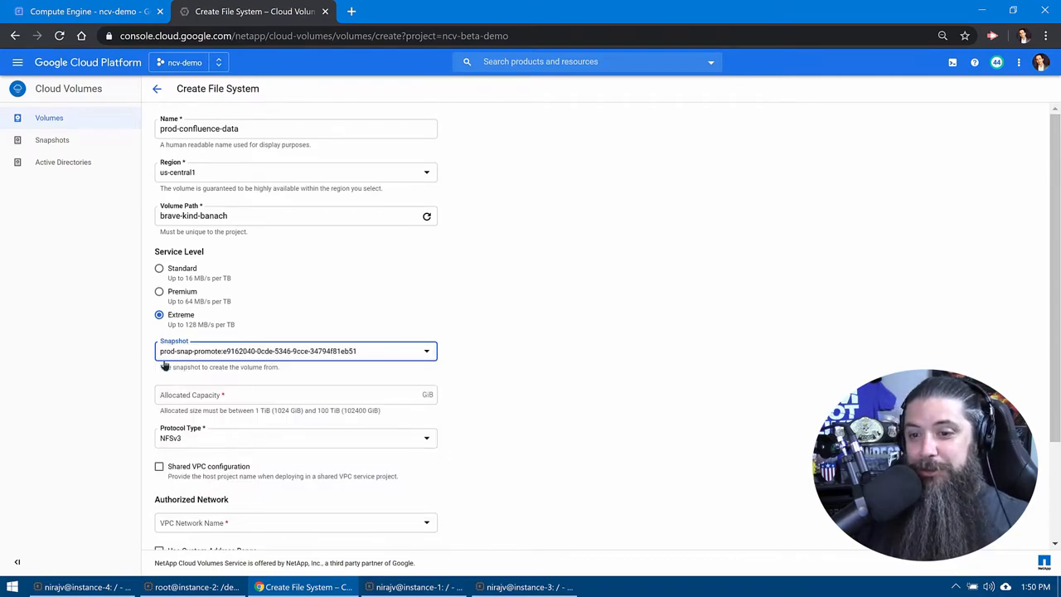
mouse_move(214, 416)
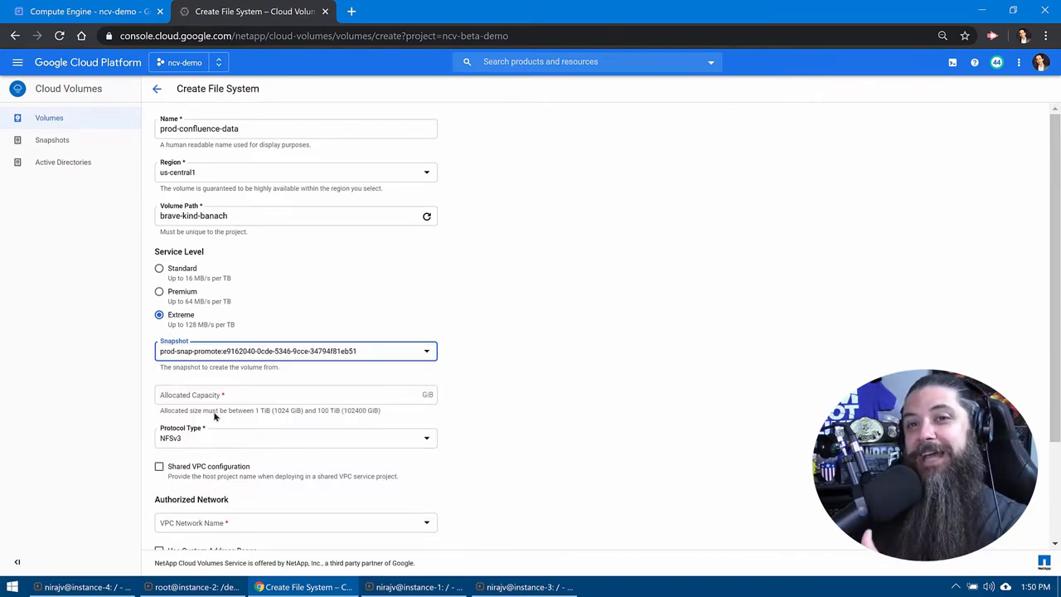
left_click(295, 395)
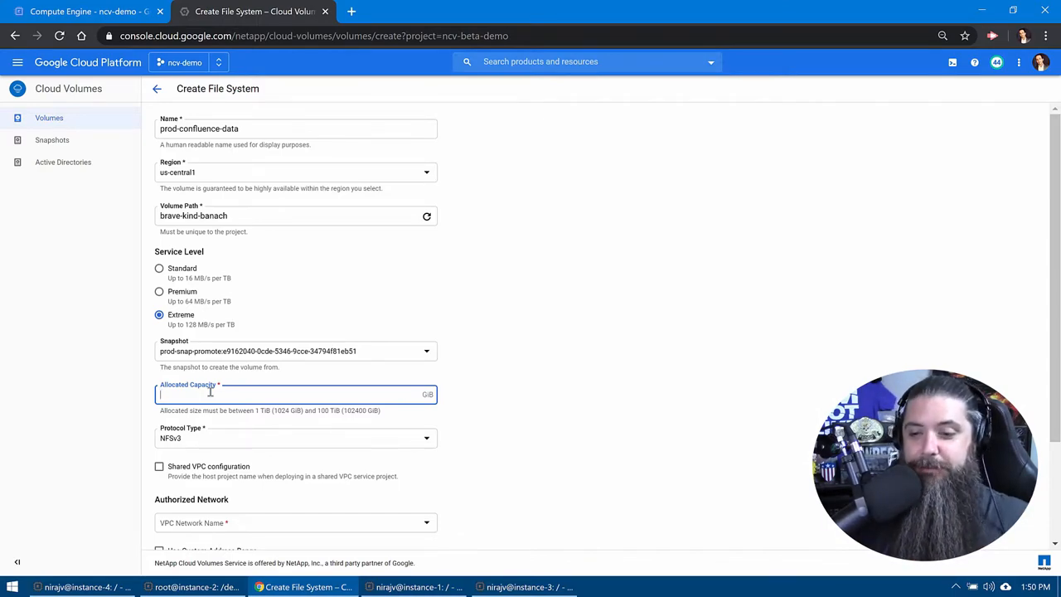
type("5120")
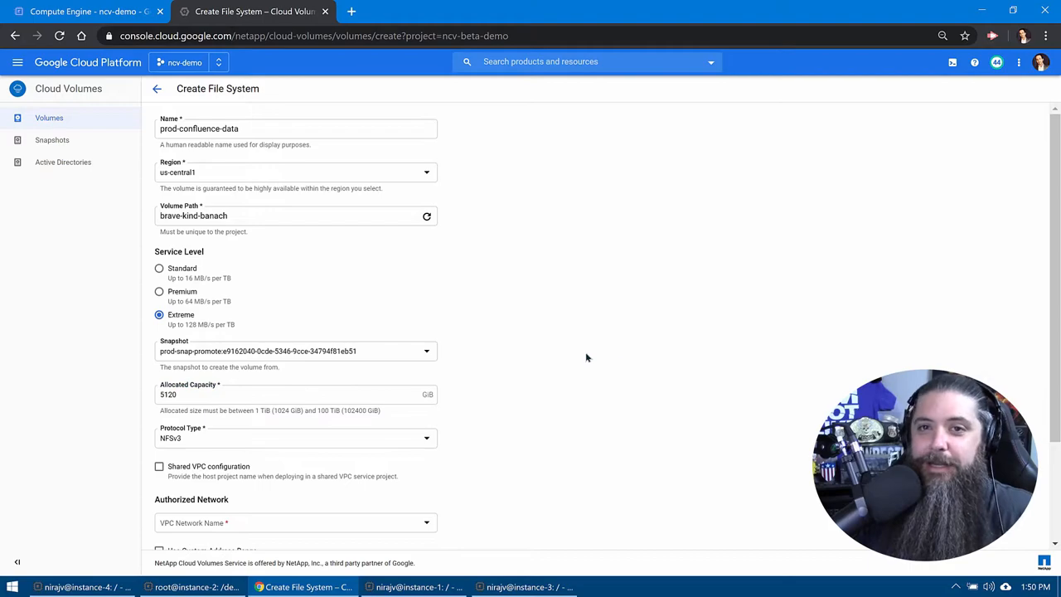
Authorize the ncv-vpc network and allow clients 0.0.0.0/0 in the export policy
left_click(295, 454)
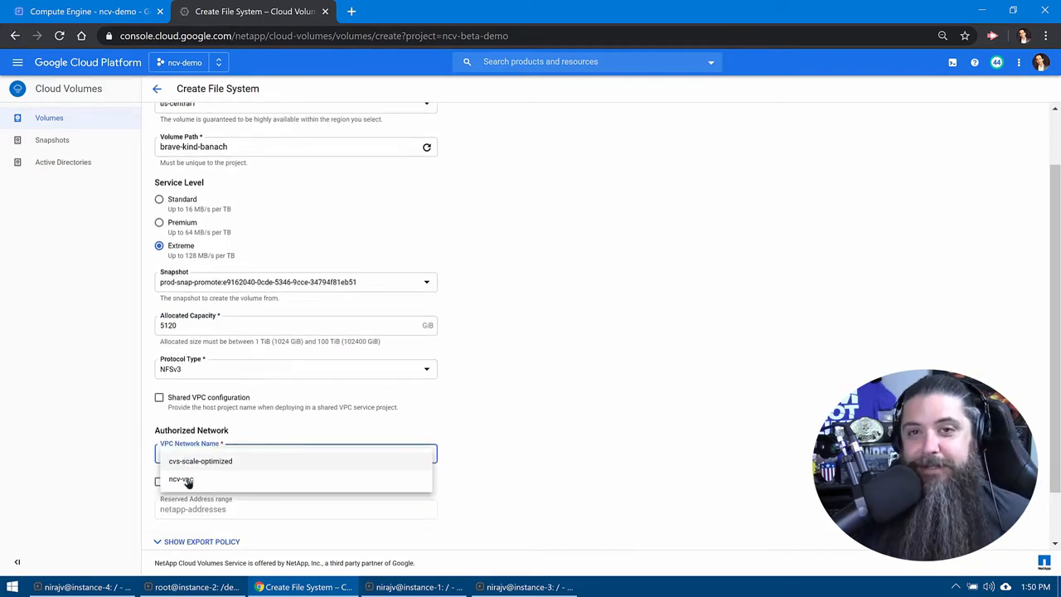
left_click(181, 479)
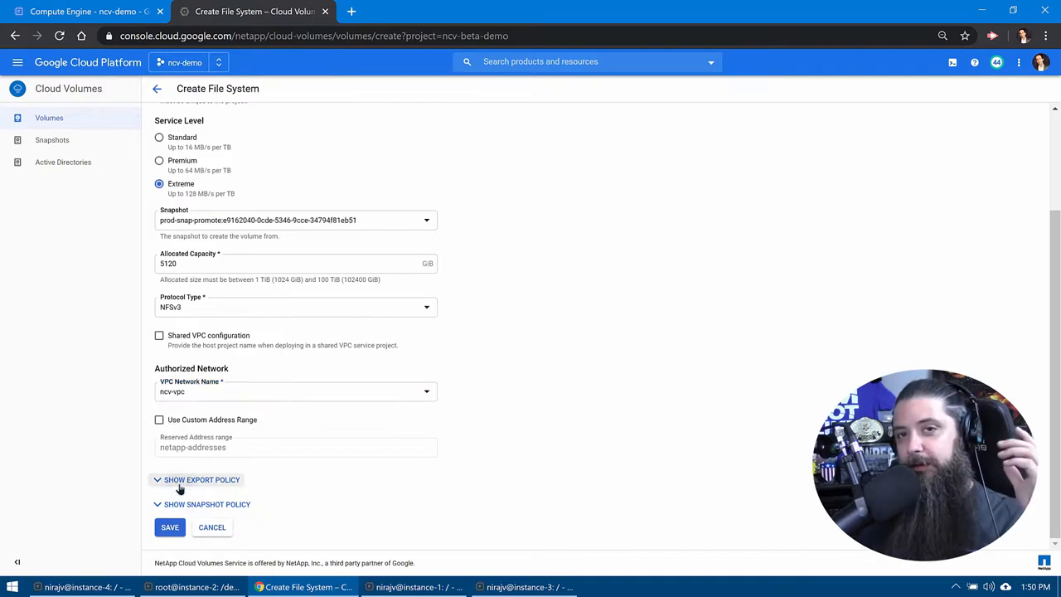
left_click(202, 479)
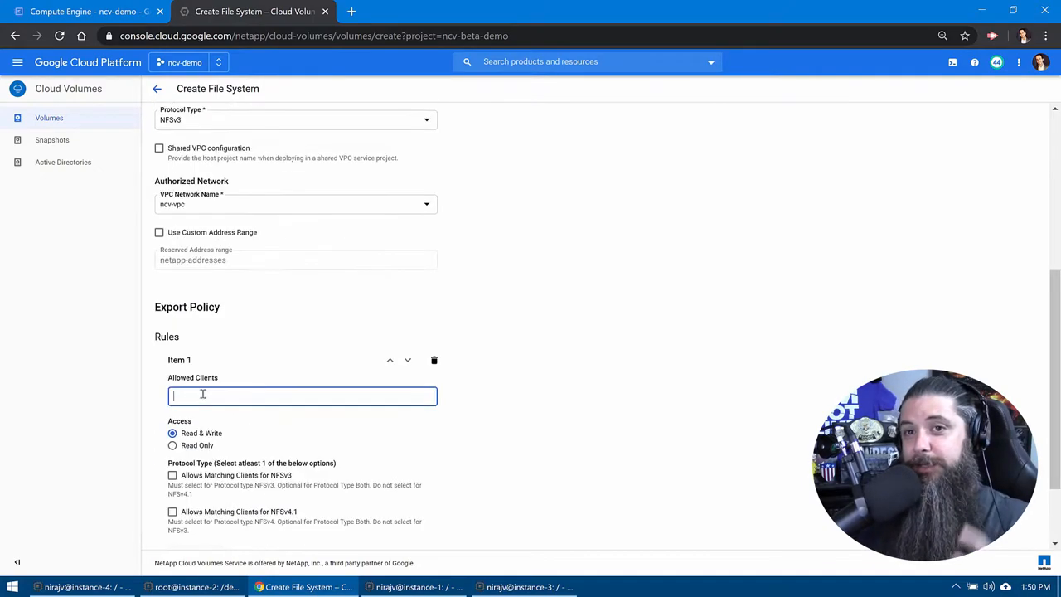
type("0")
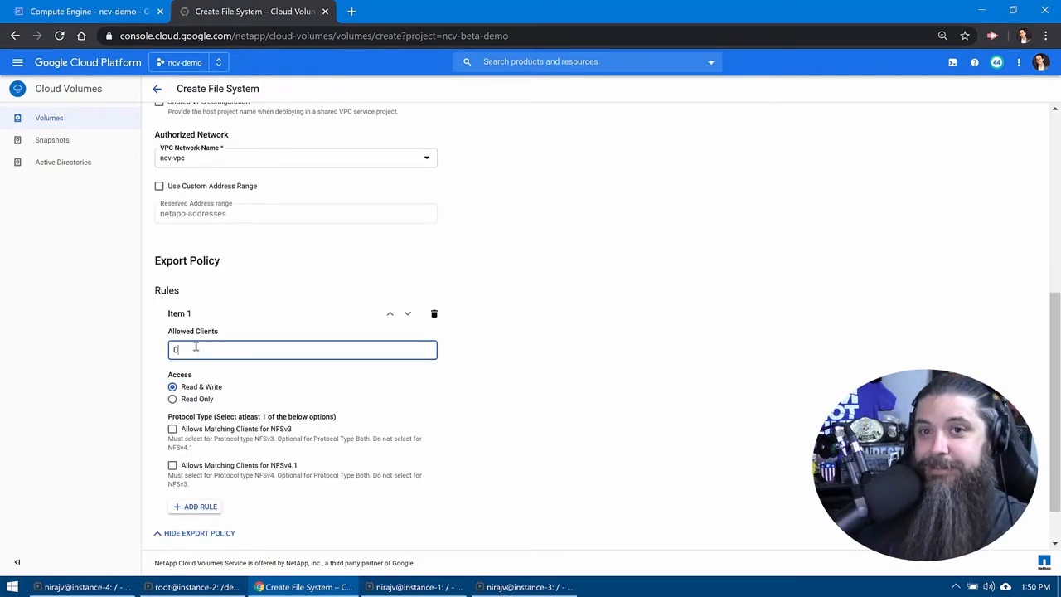
type(".0.0.0/0")
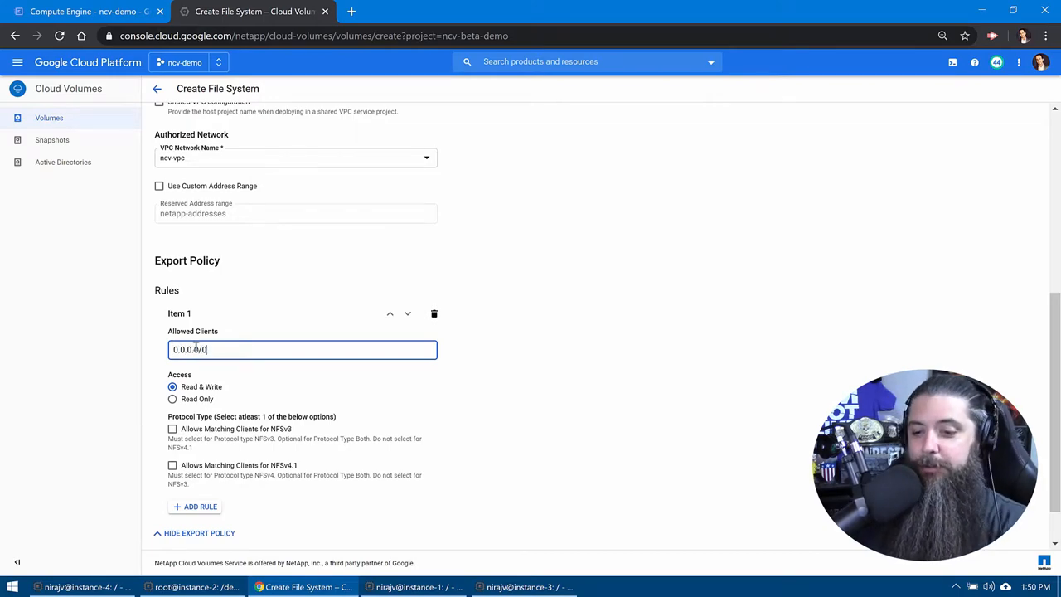
Enable NFSv3 for the export rule and save the prod-confluence-data volume
left_click(172, 428)
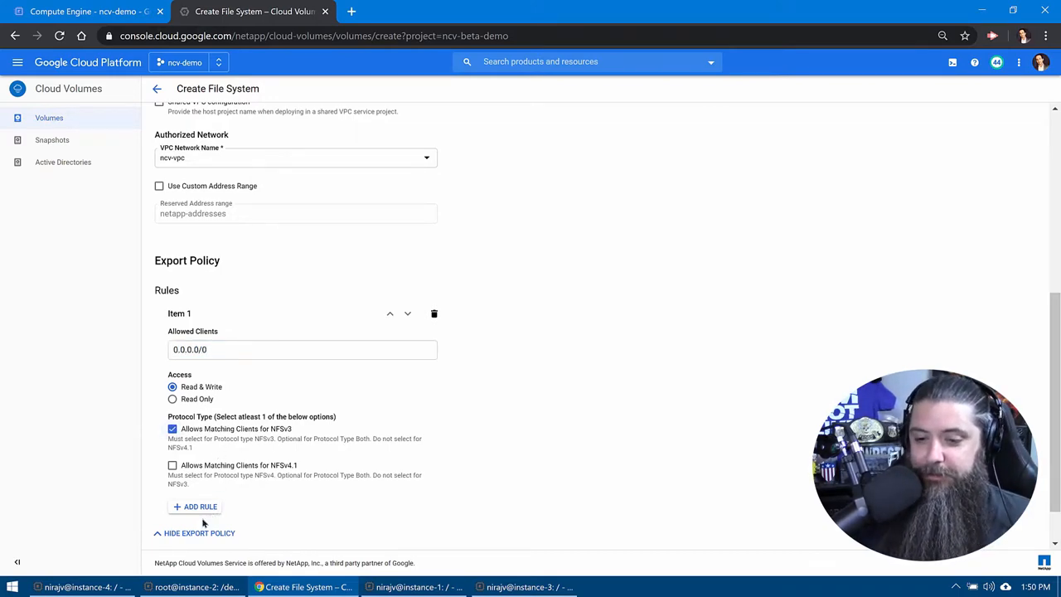
scroll("down", 3)
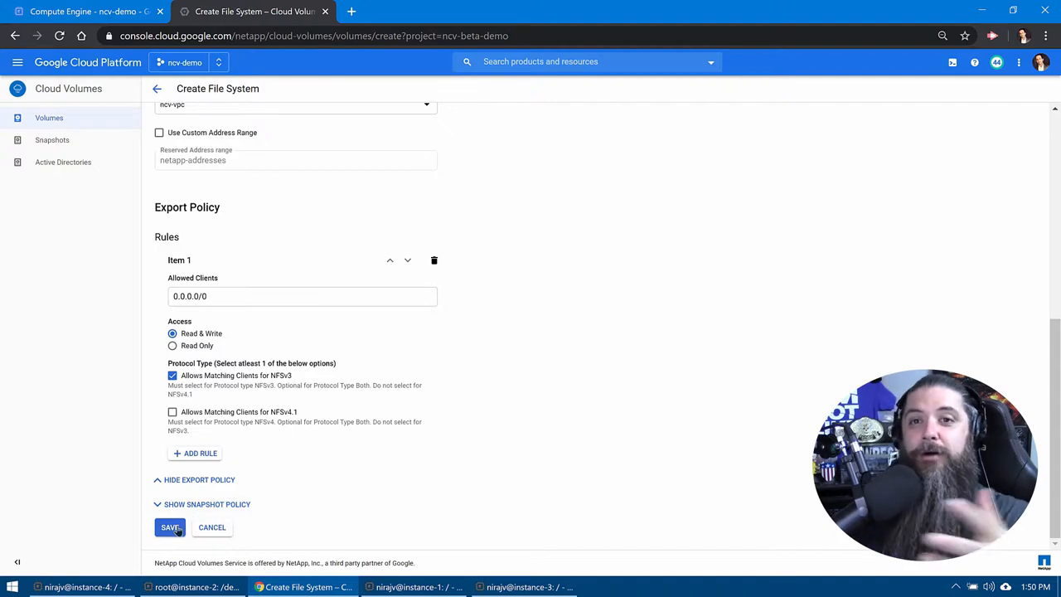
left_click(169, 527)
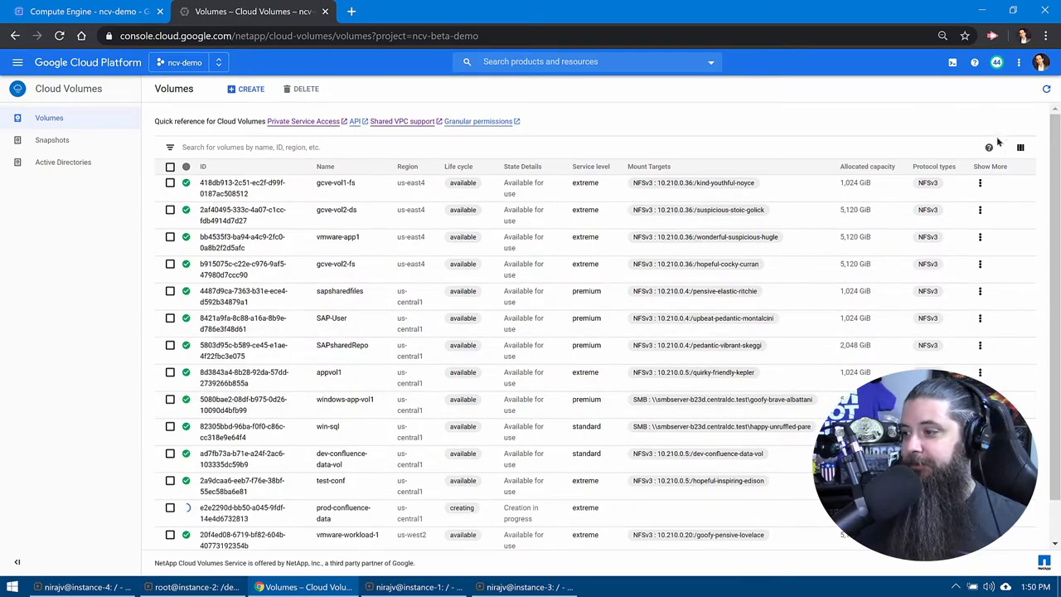
Refresh until prod-confluence-data is available, show its mount instructions and copy the mkdir command
left_click(1021, 148)
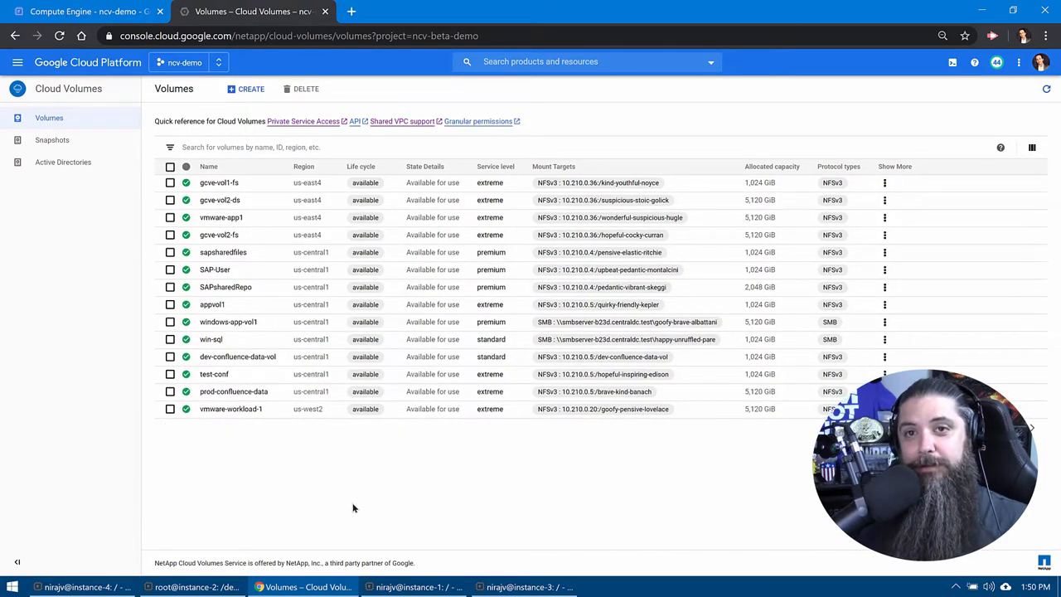
mouse_move(338, 487)
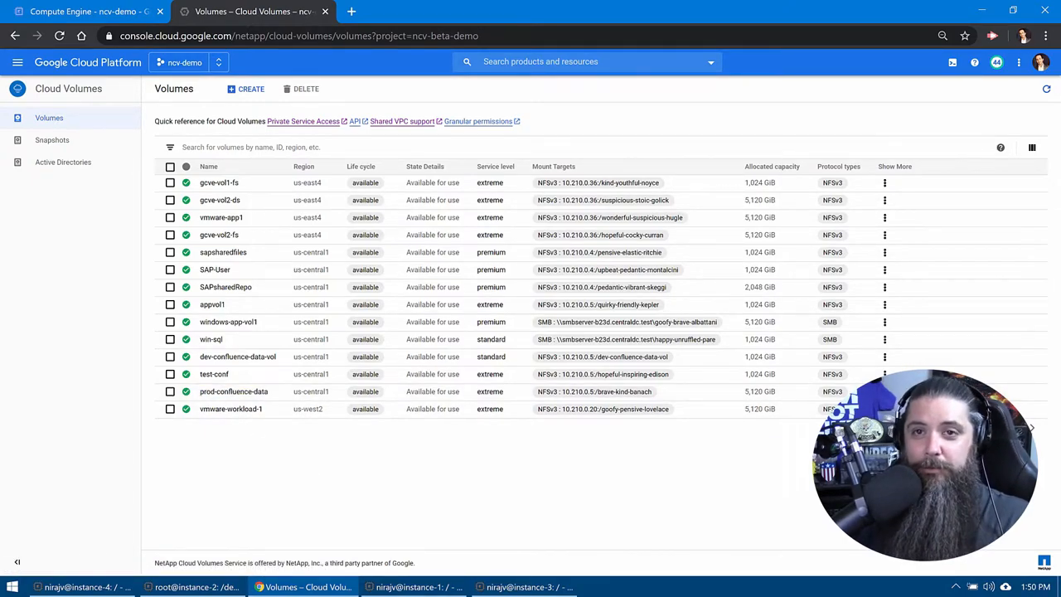
left_click(594, 392)
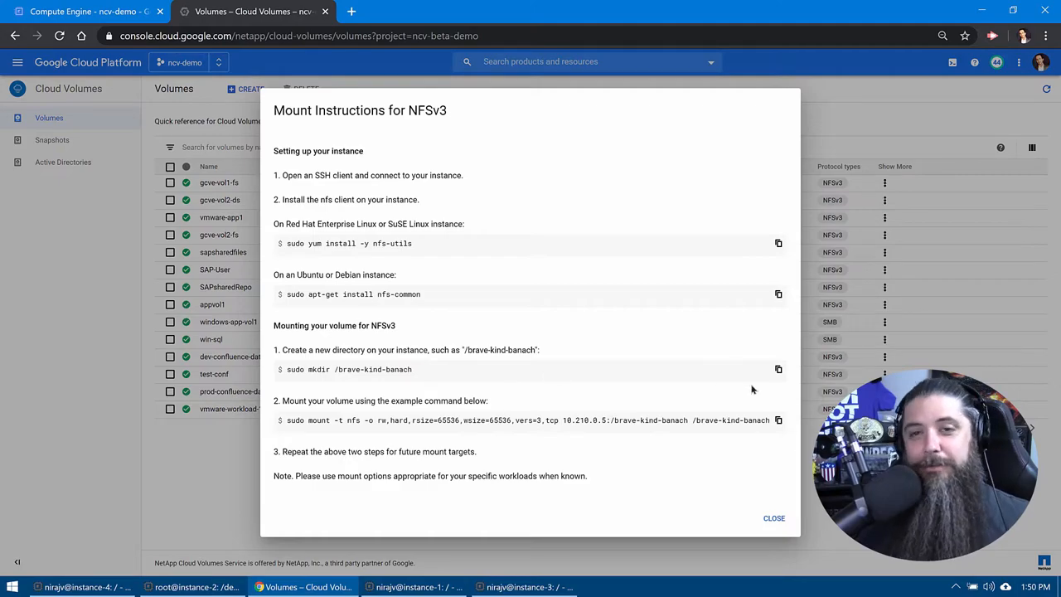
left_click(778, 368)
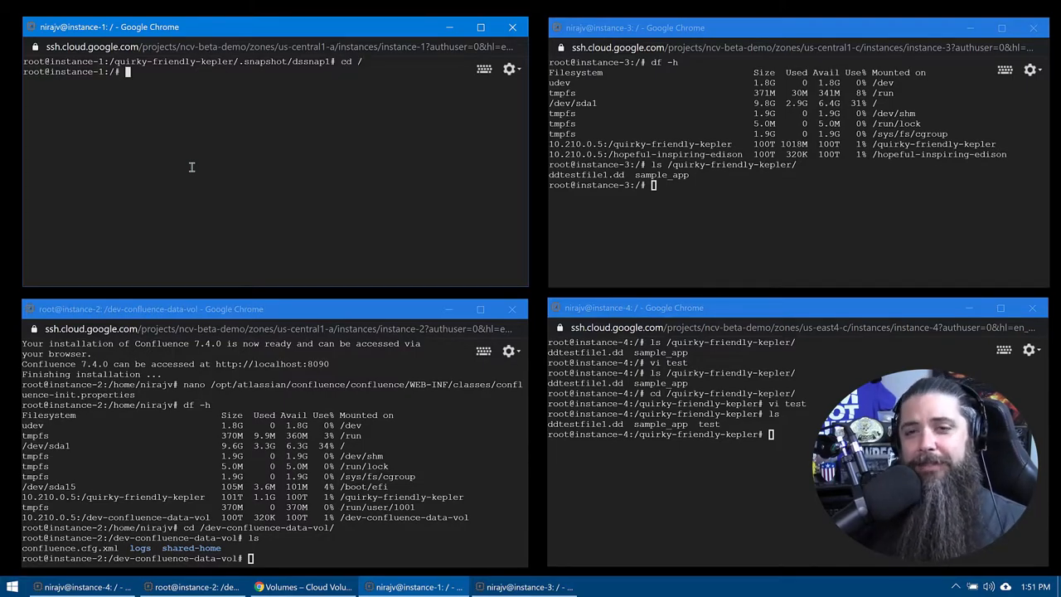
On instance-1, create and mount /brave-kind-banach, check df -h, and begin cd /brave-kind-banach
type("sudo mkdir /brave-kind-banach")
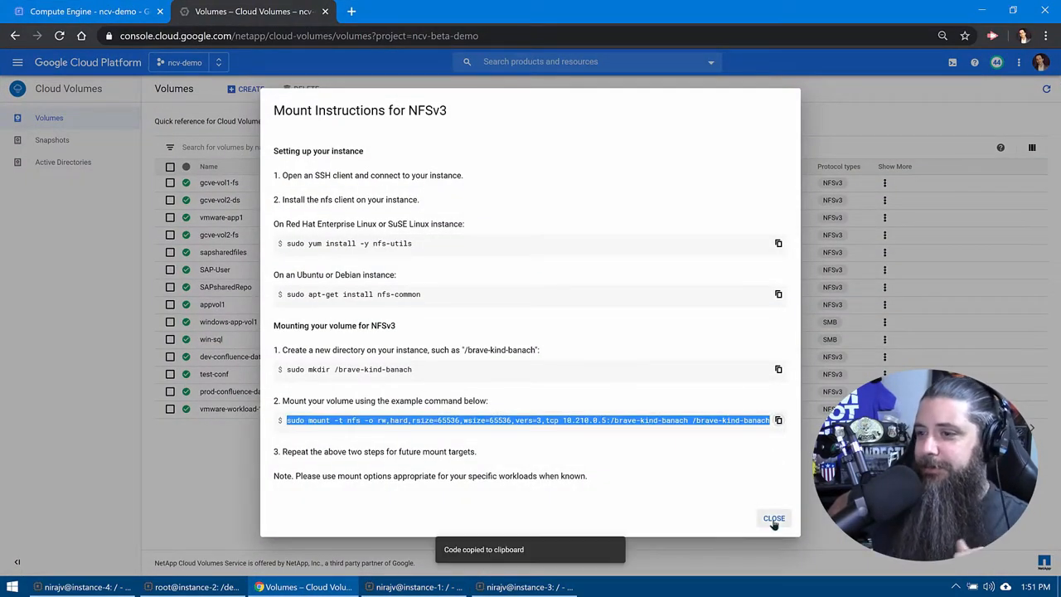
left_click(773, 517)
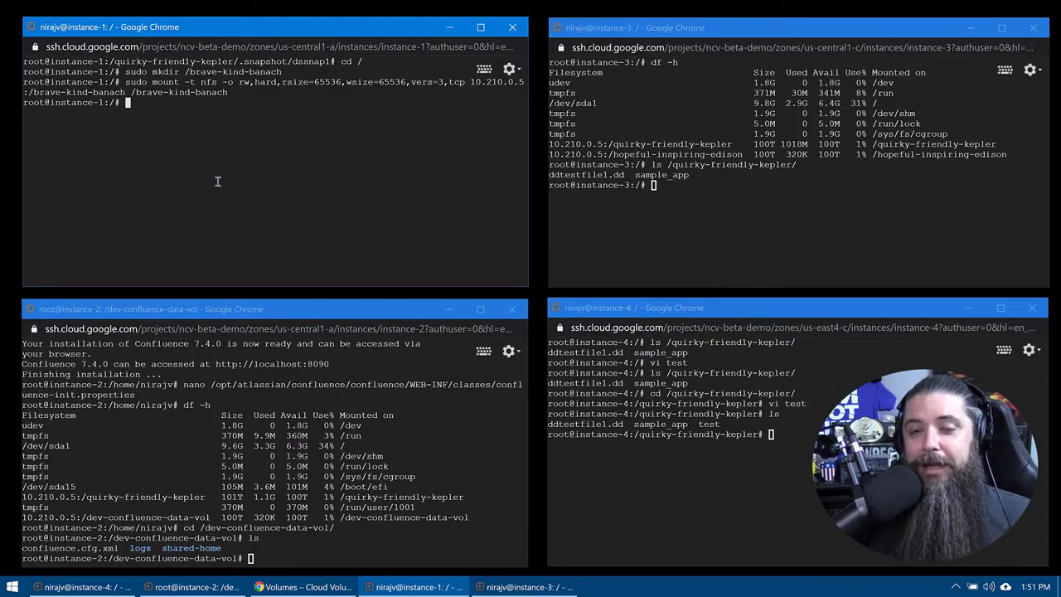
type("c d")
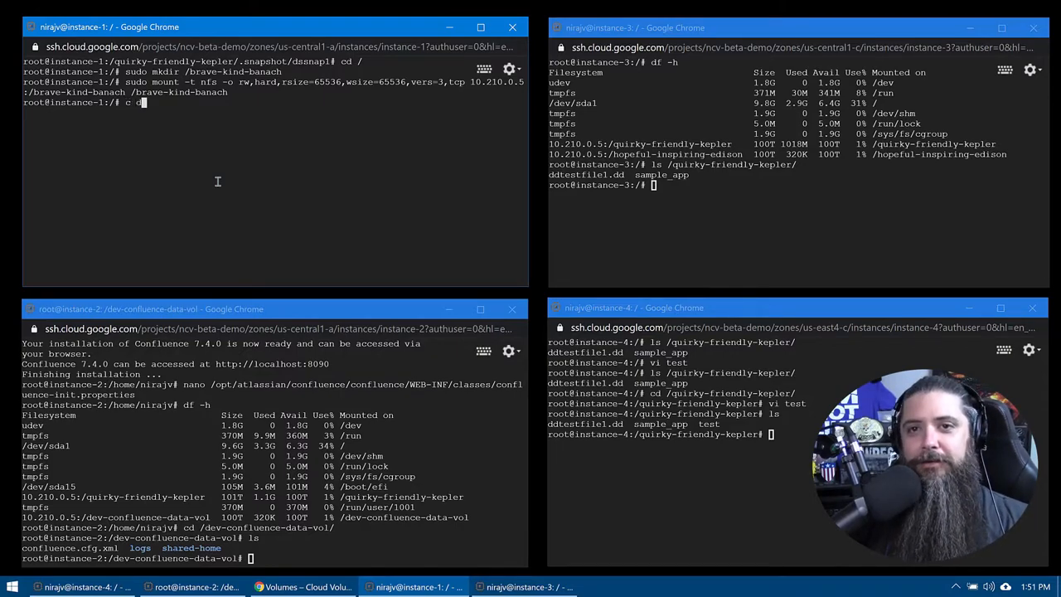
type("df")
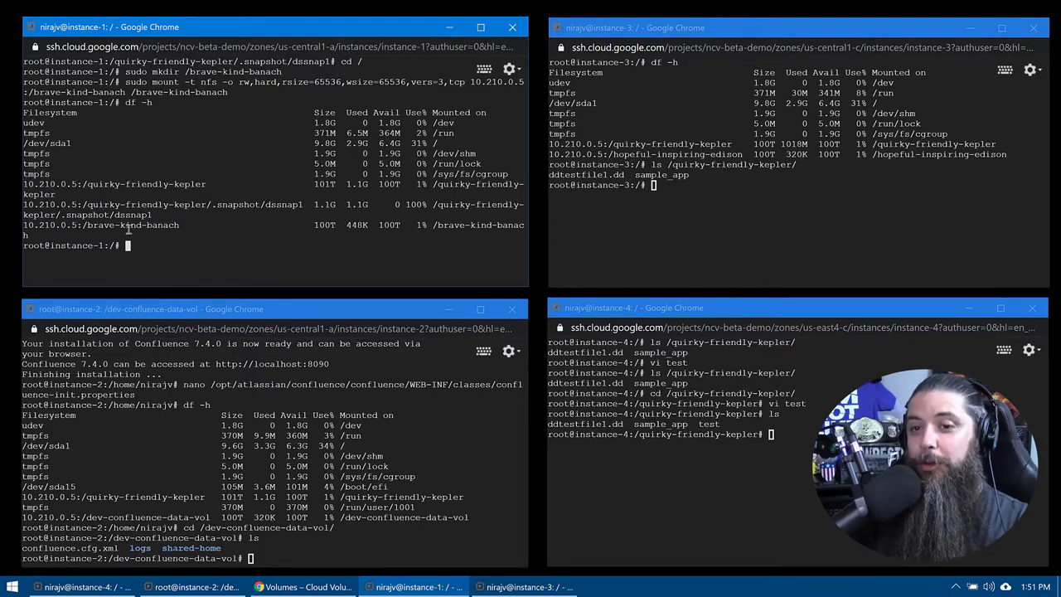
type("cd")
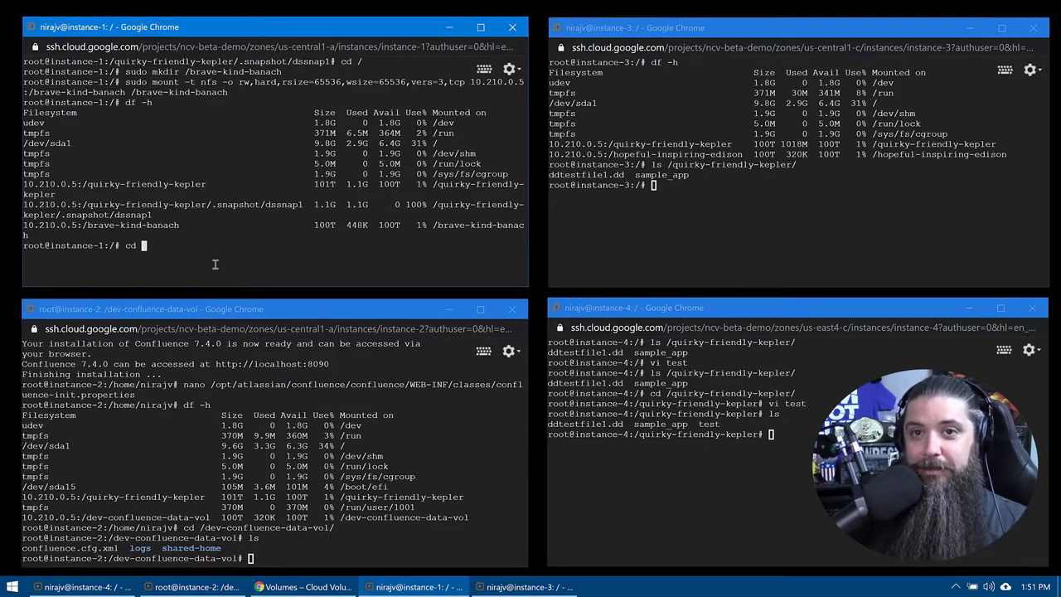
type("/b")
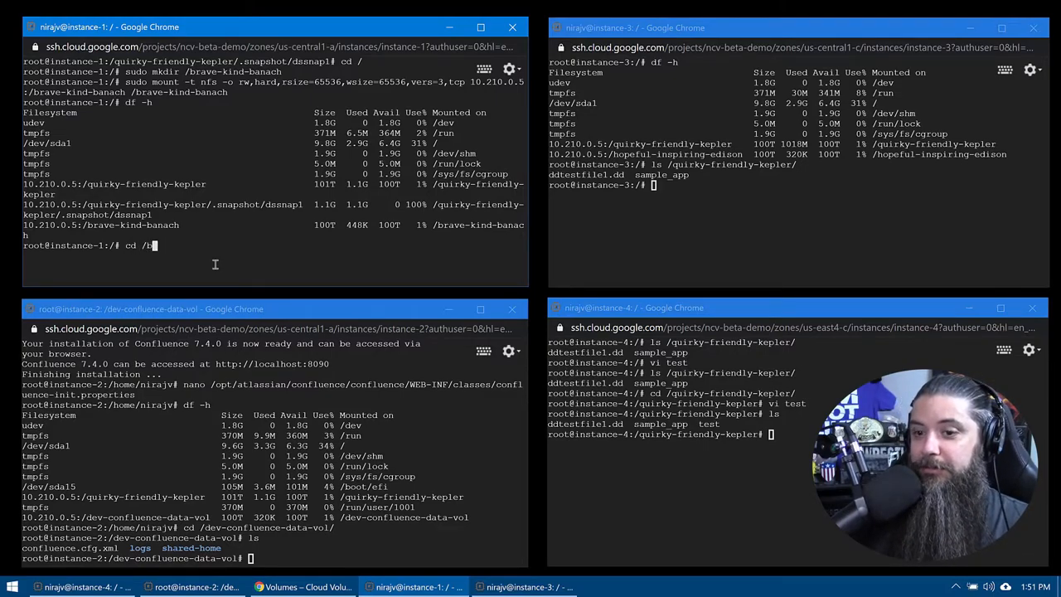